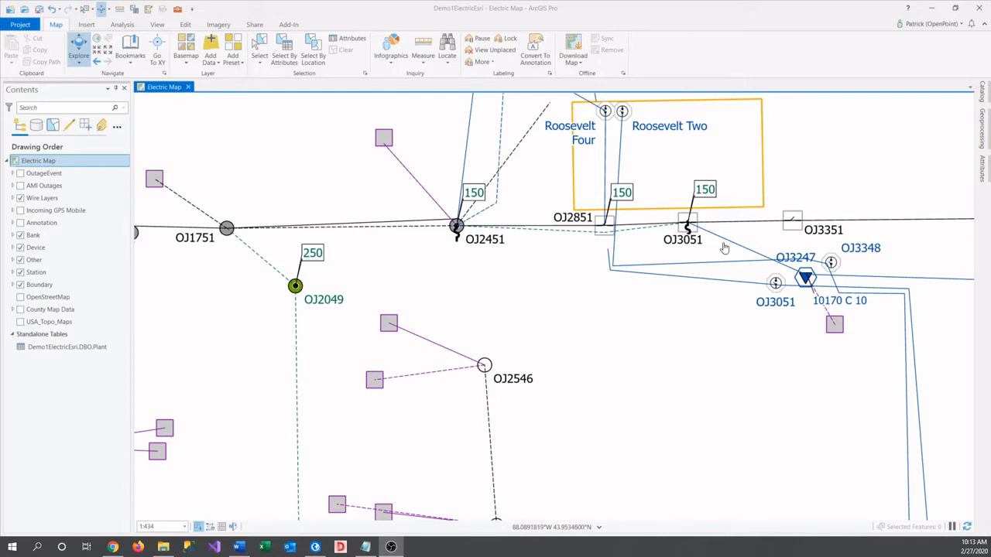
mouse_move(254, 29)
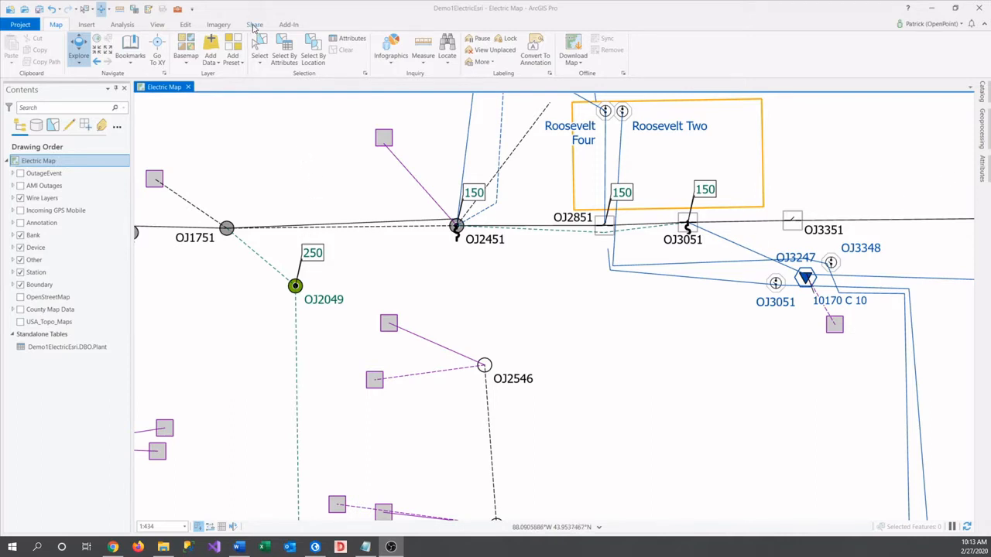
Switch the ribbon to the Share tab for the Demo1ElectricEsri map
left_click(255, 24)
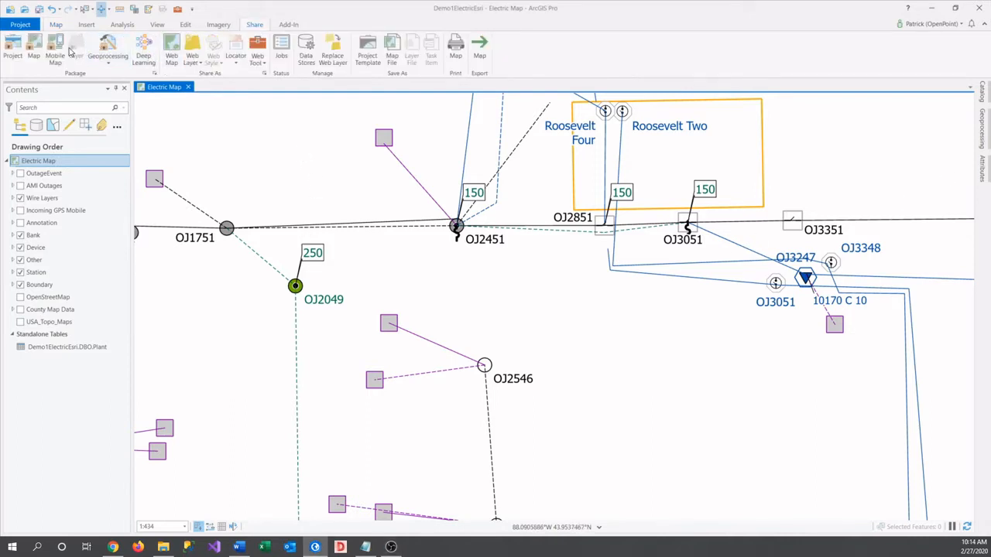
Name the mobile map package 'Mobile Map Tester', summarise it, and tag it Mobile and Map
left_click(55, 51)
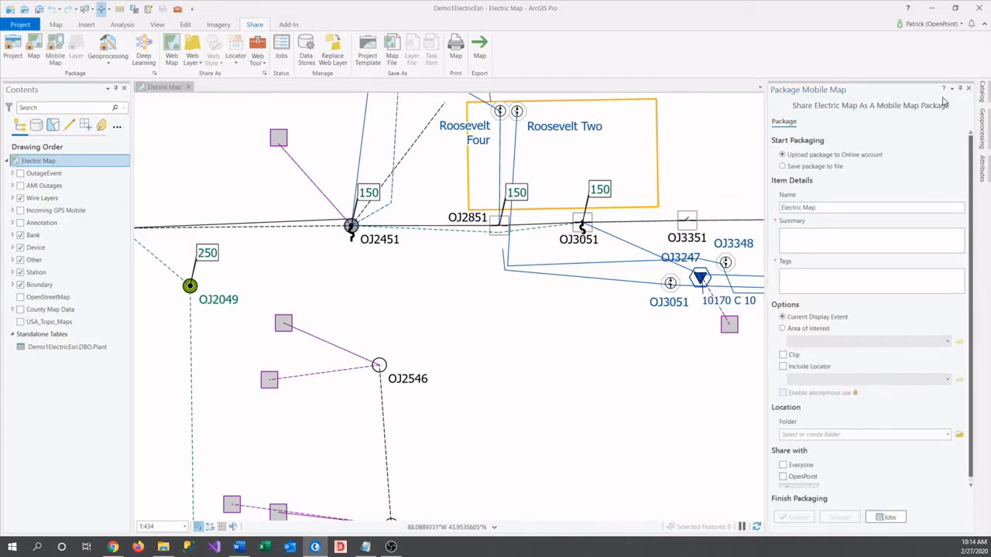
mouse_move(857, 178)
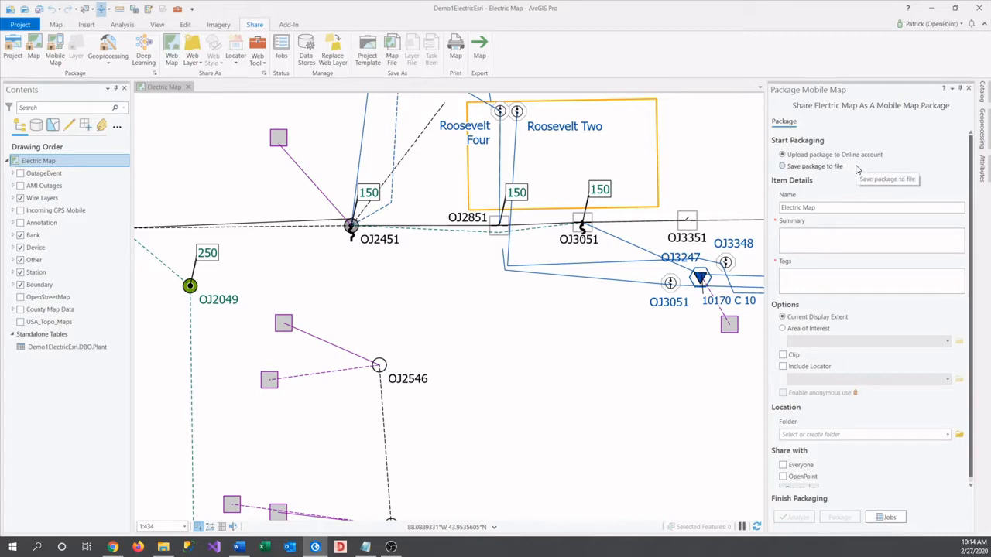
mouse_move(856, 170)
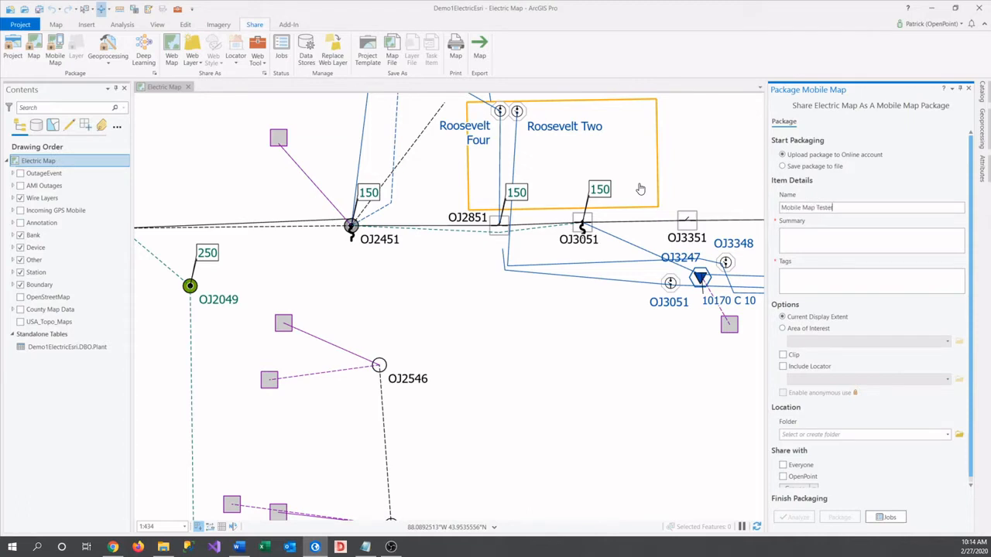
left_click(867, 240)
type("This is a ")
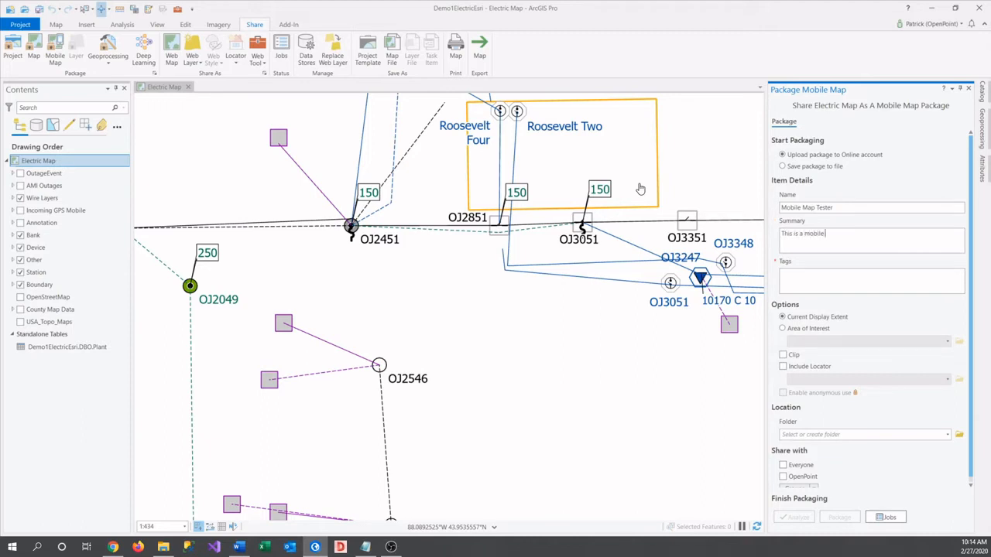
type("Mobil")
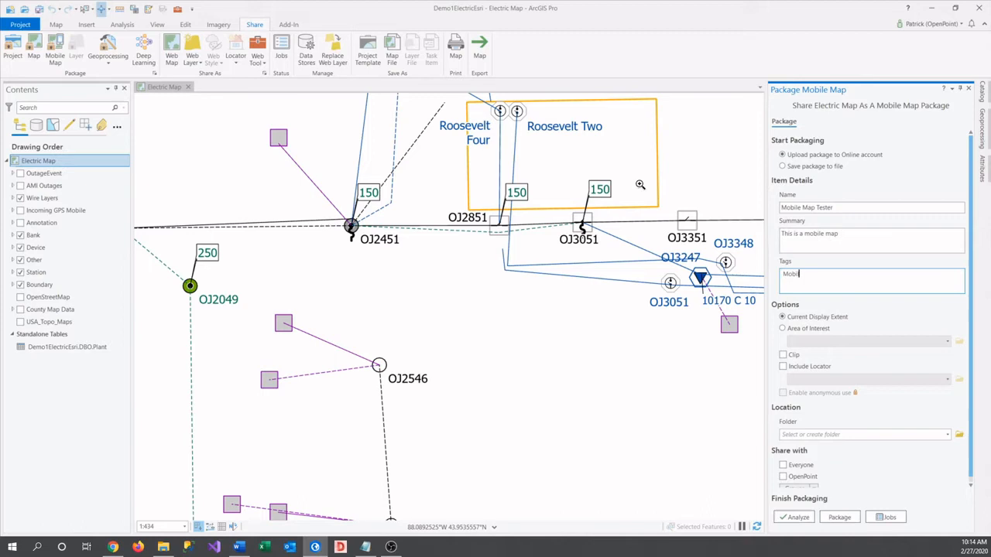
type("Map")
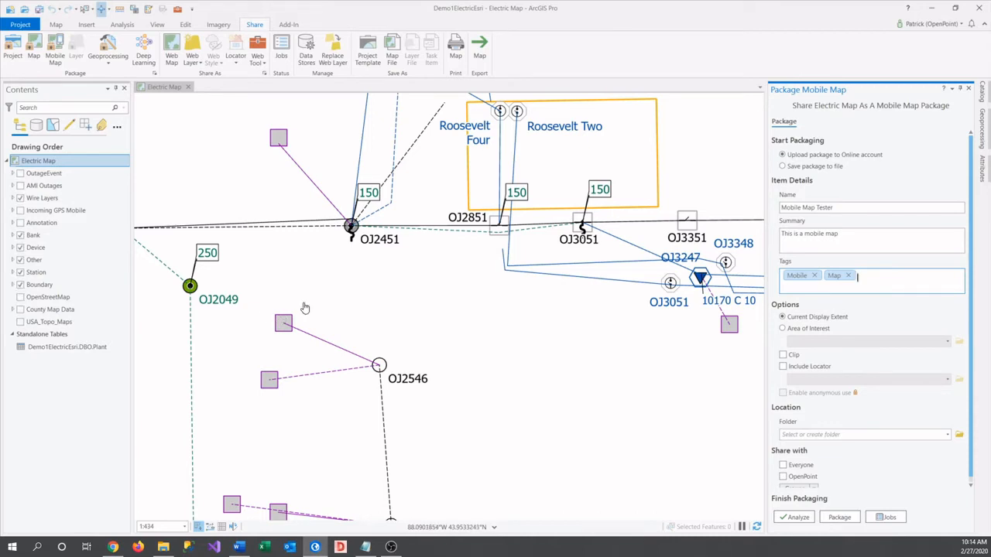
mouse_move(494, 276)
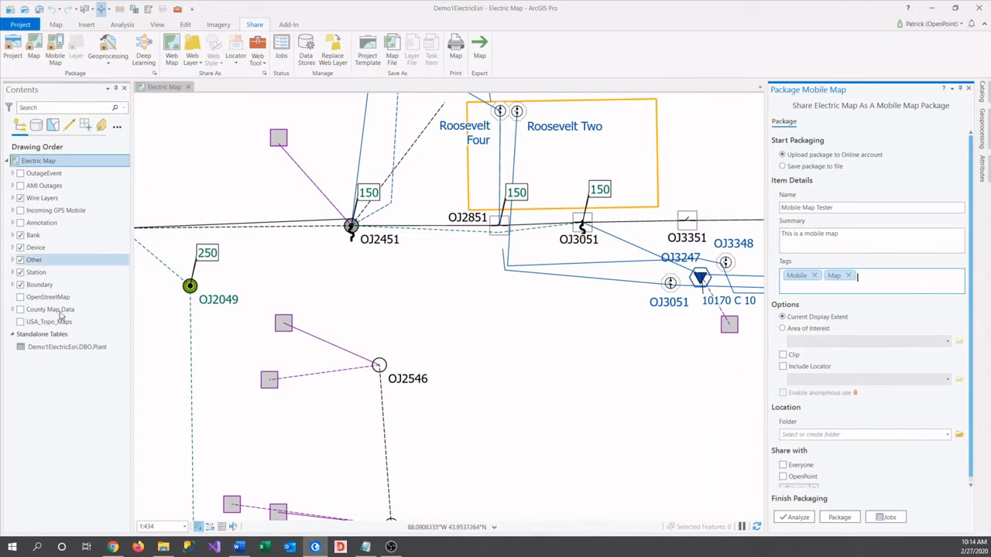
mouse_move(483, 267)
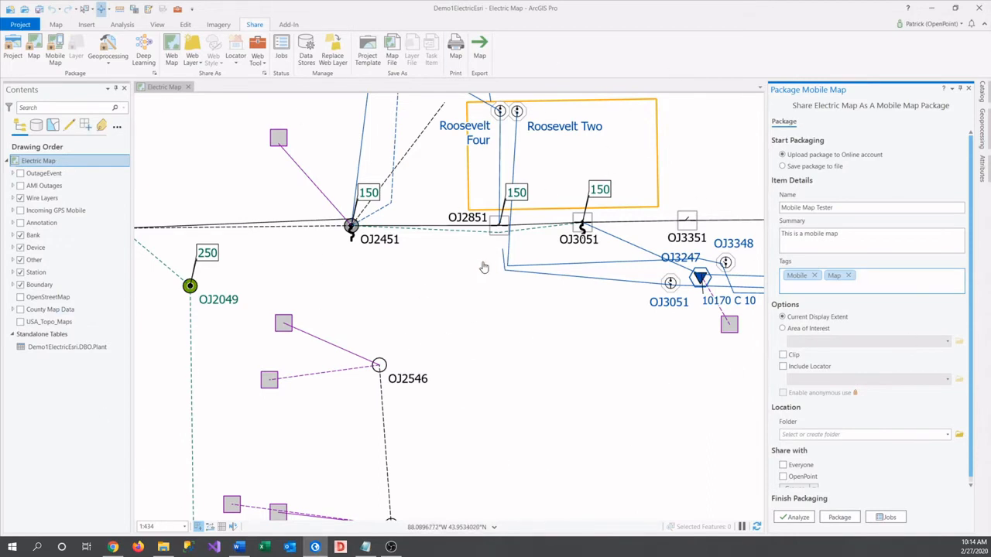
Zoom the map to show the full electric network extent
scroll("down", 3)
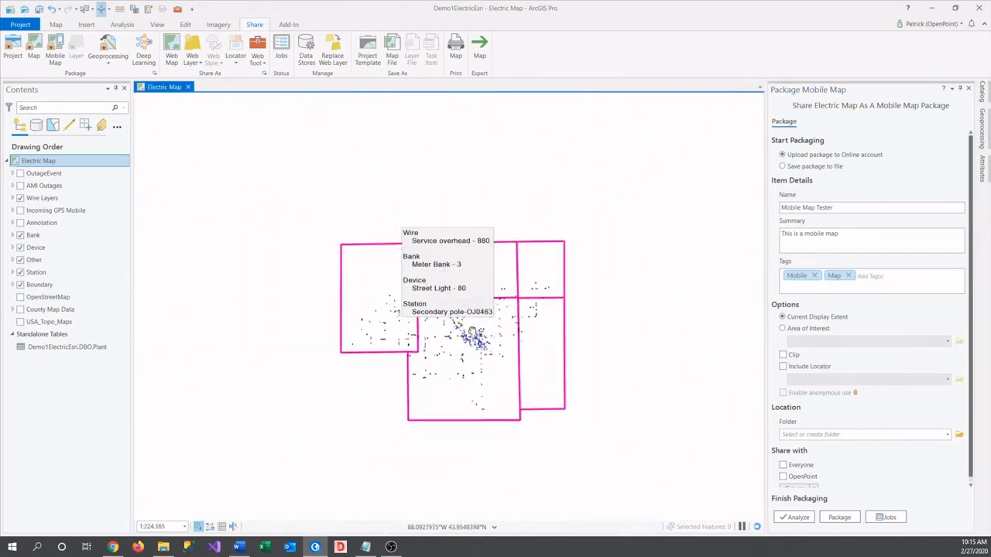
scroll("up", 3)
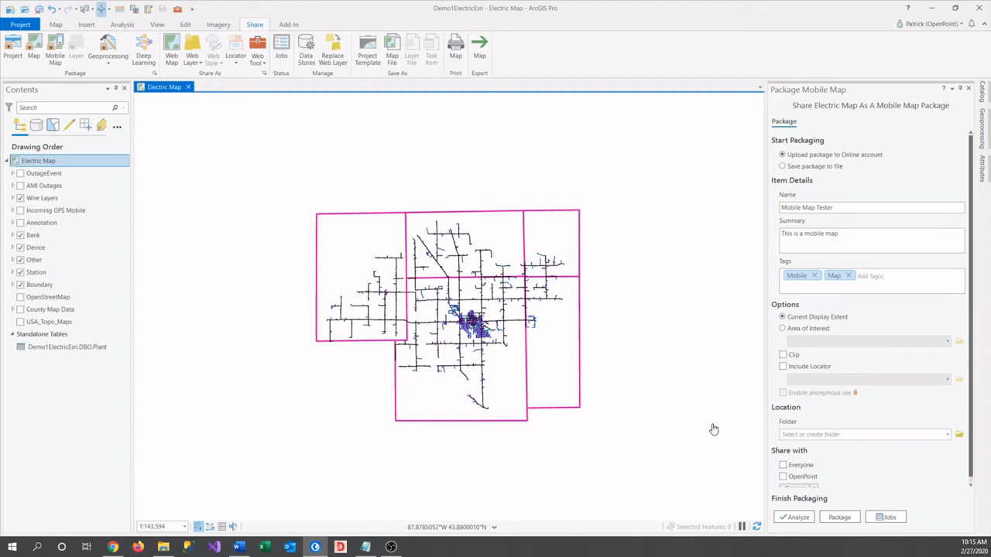
mouse_move(733, 351)
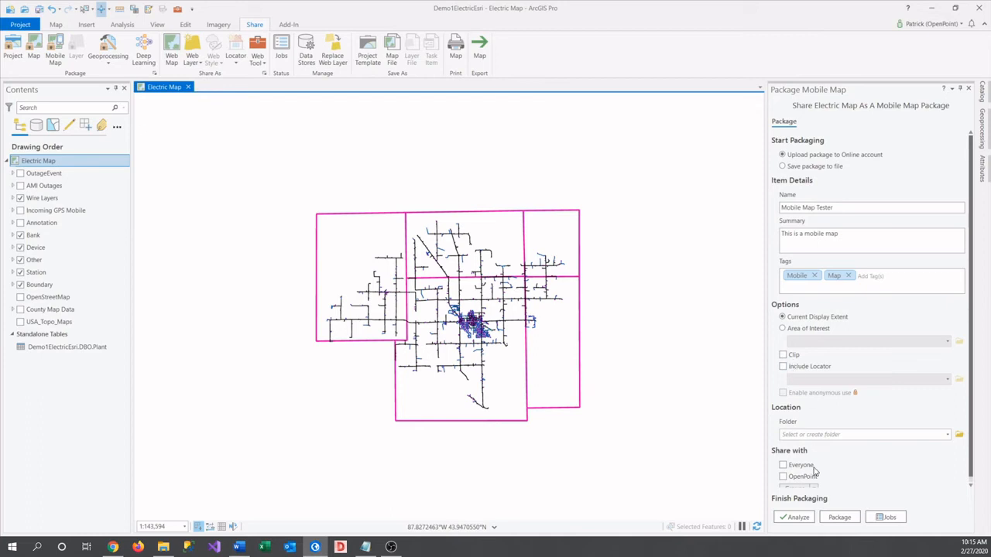
Analyze the Mobile Map Tester package with no errors, then package it
left_click(793, 517)
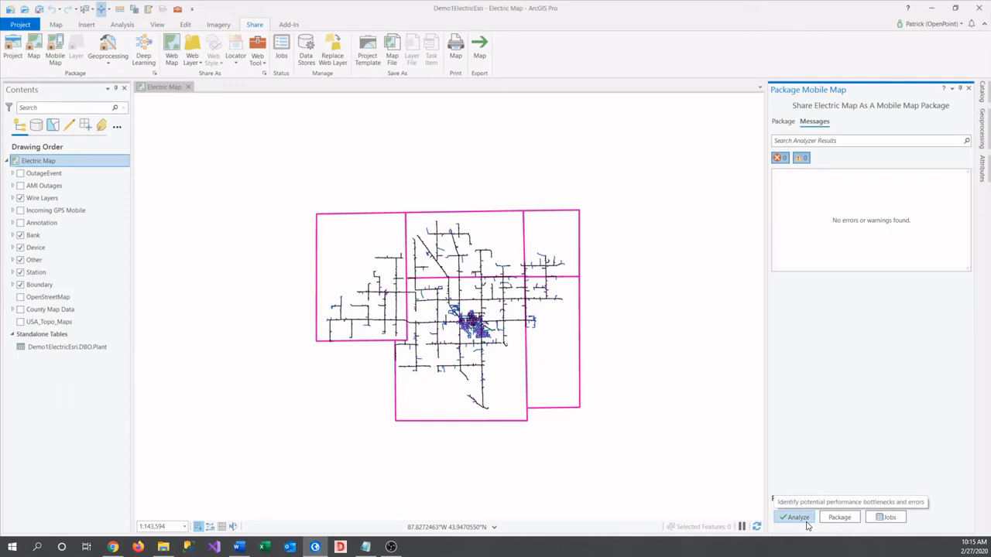
mouse_move(839, 517)
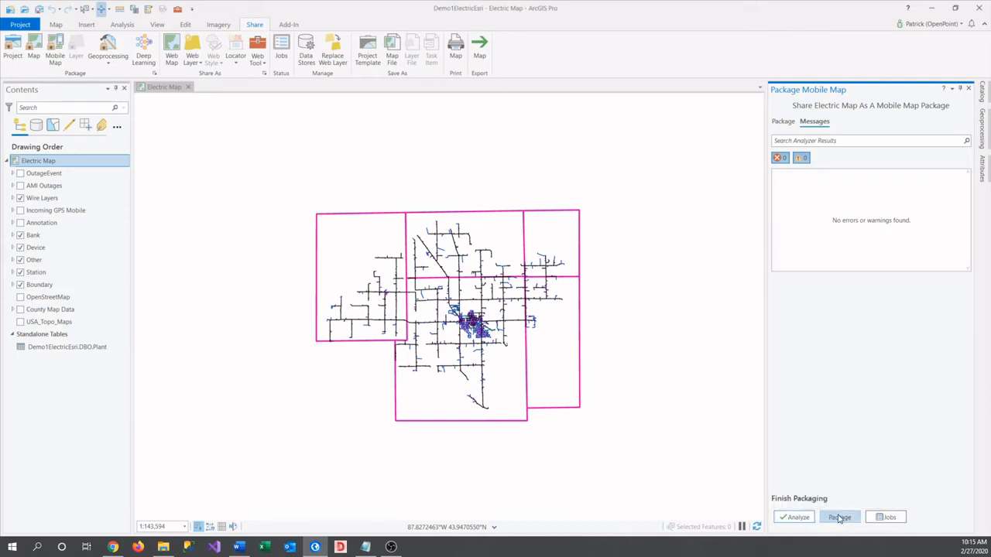
left_click(840, 517)
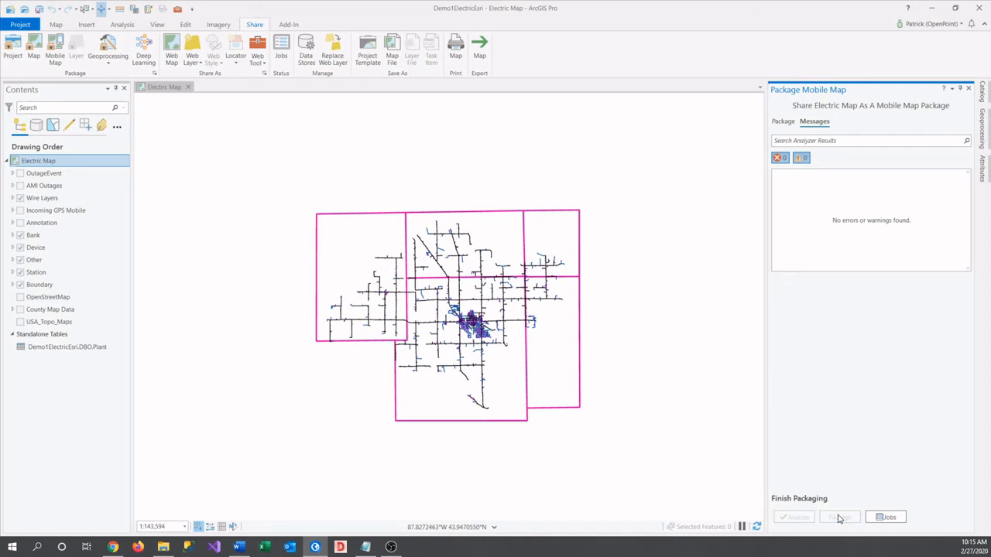
left_click(839, 517)
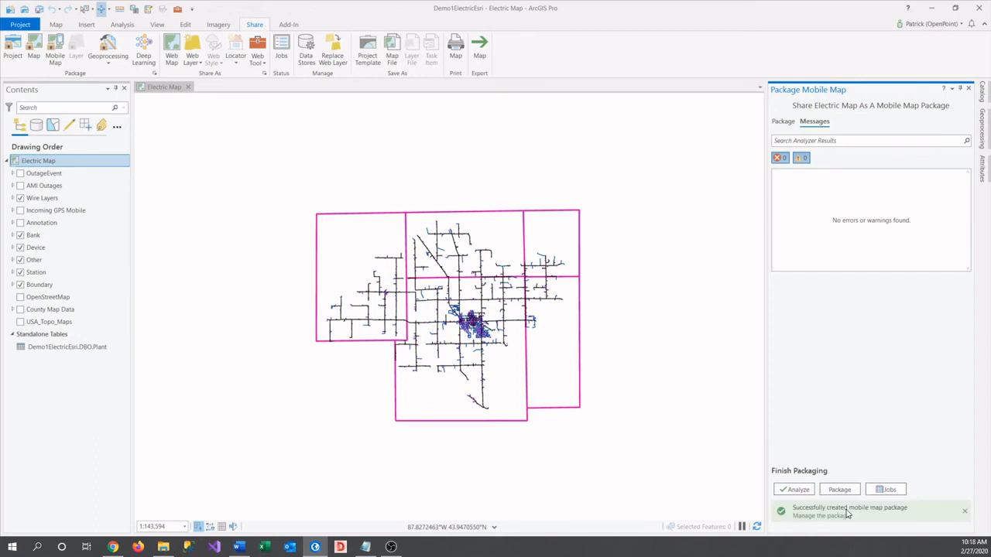
mouse_move(300, 487)
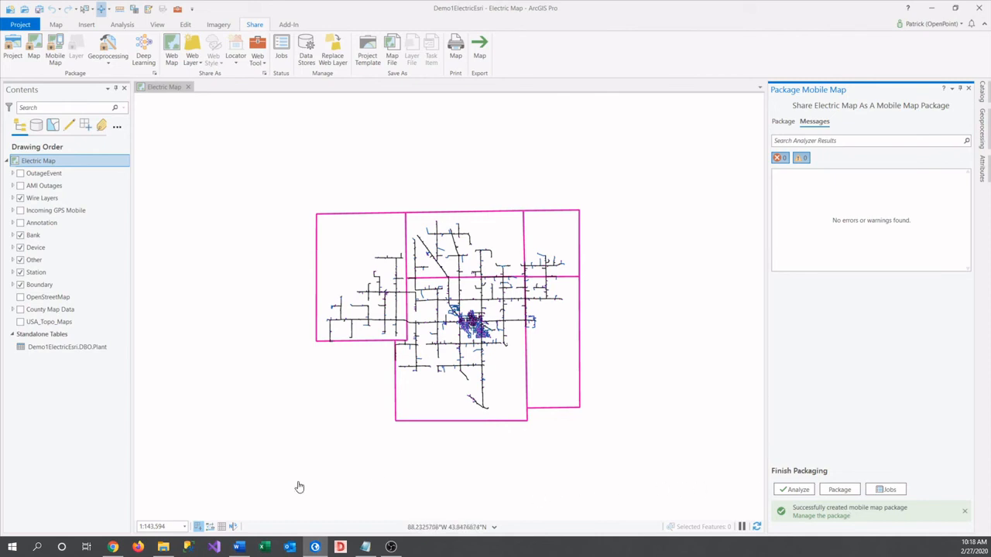
mouse_move(113, 547)
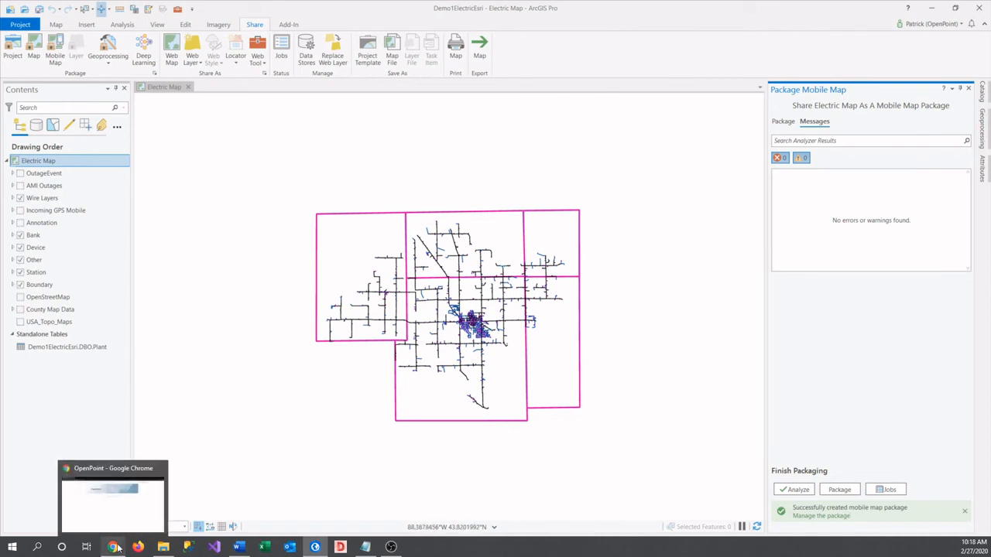
Open the Content page of the OpenPoint ArcGIS Online site in Chrome
left_click(113, 548)
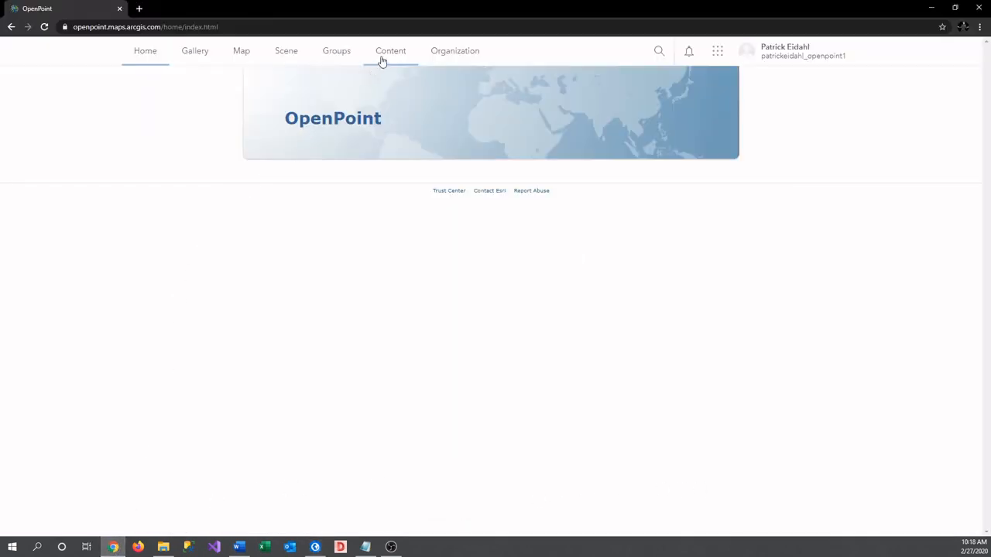
left_click(390, 50)
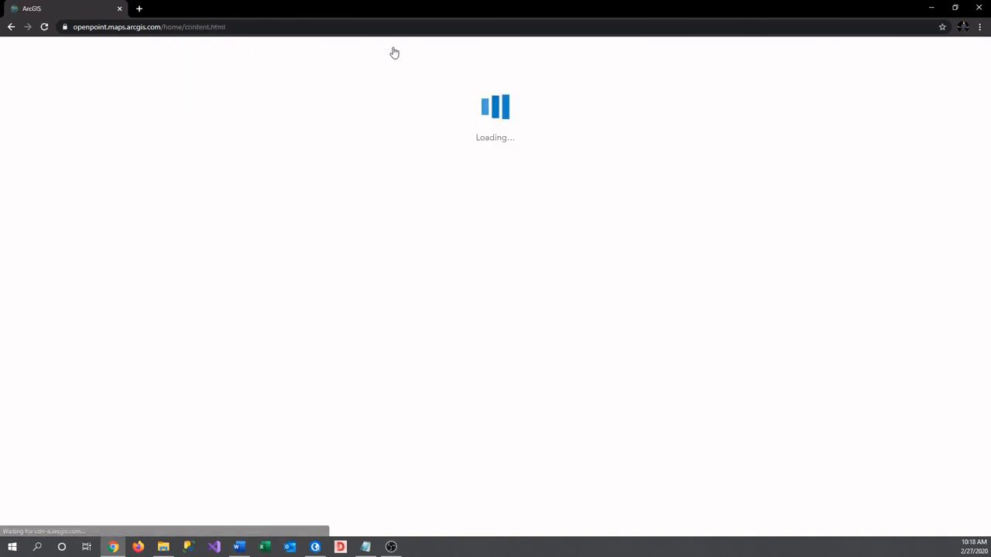